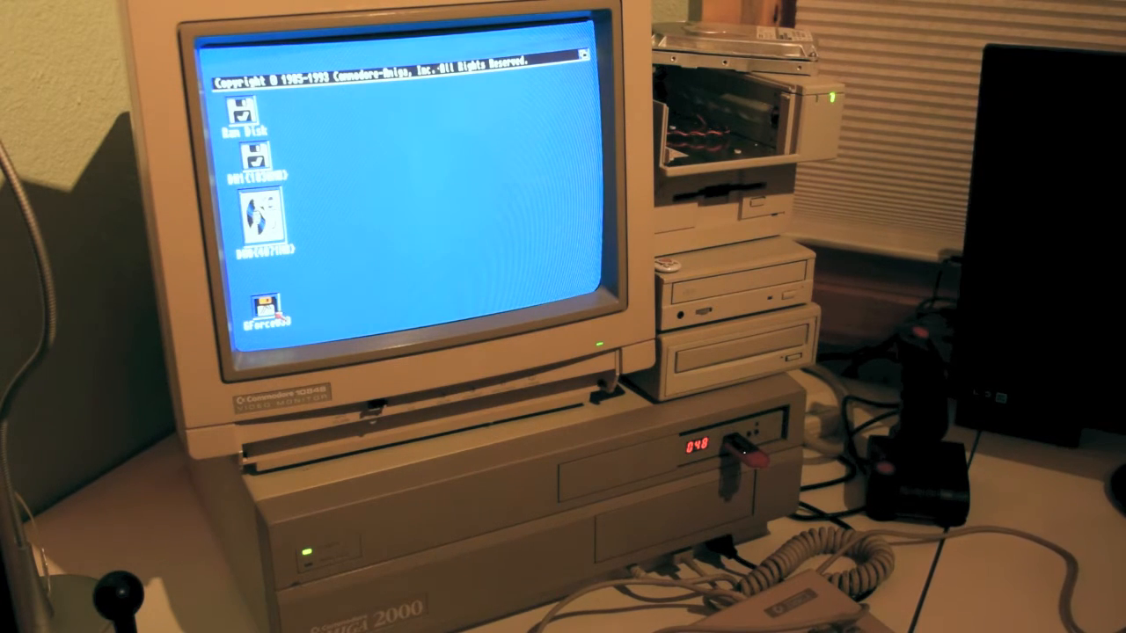
# Step: Launch FaastPrep from the Workbench and continue past the boot-drive format warning
pyautogui.doubleClick(250, 215)
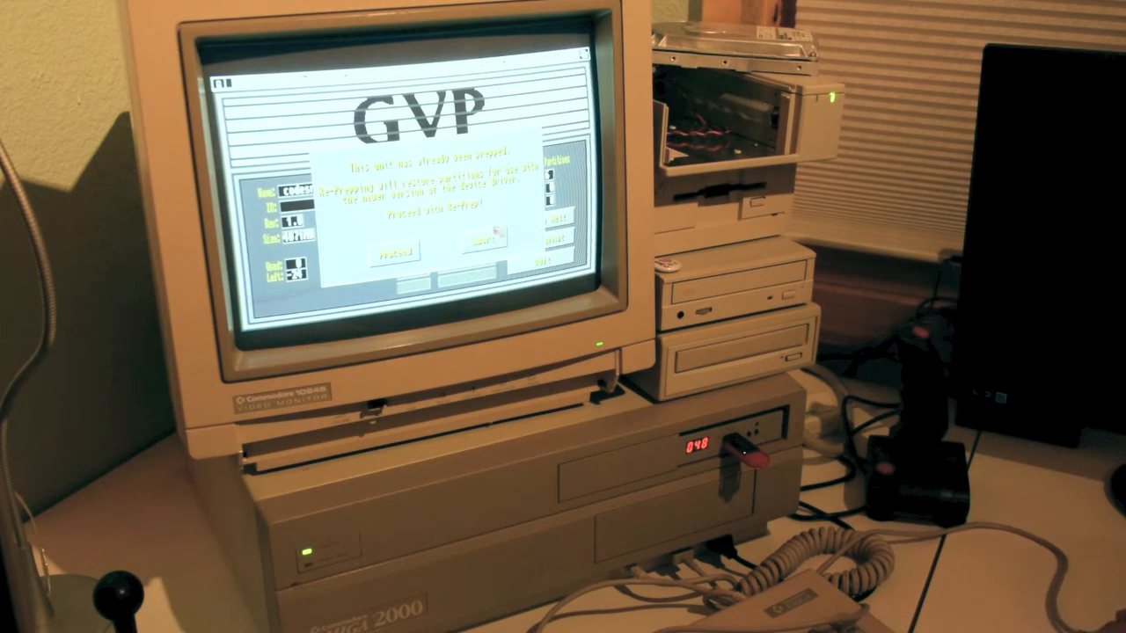
pyautogui.click(394, 250)
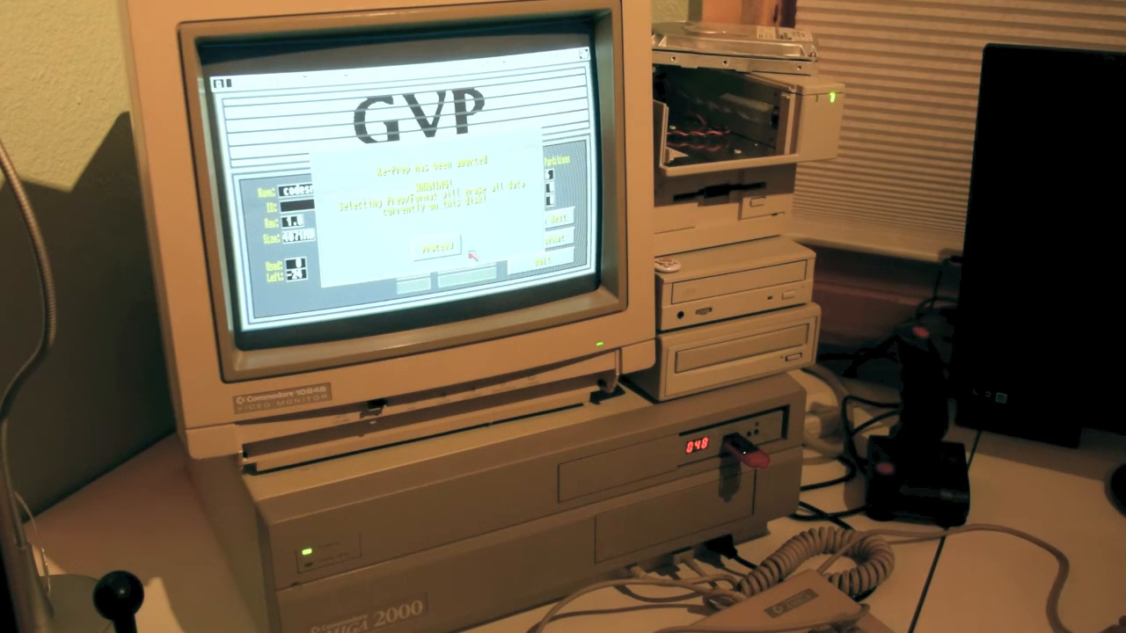